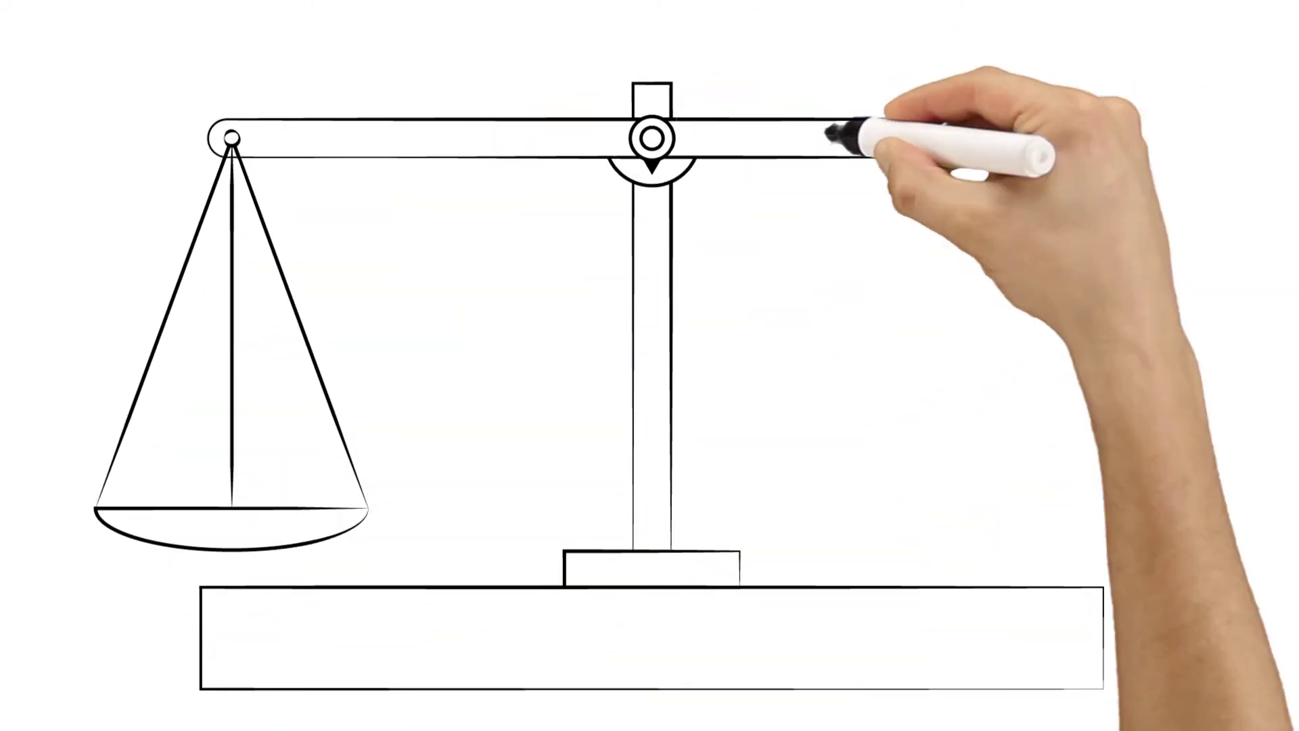
{"action": "mouse_move", "coordinate": [1209, 656]}
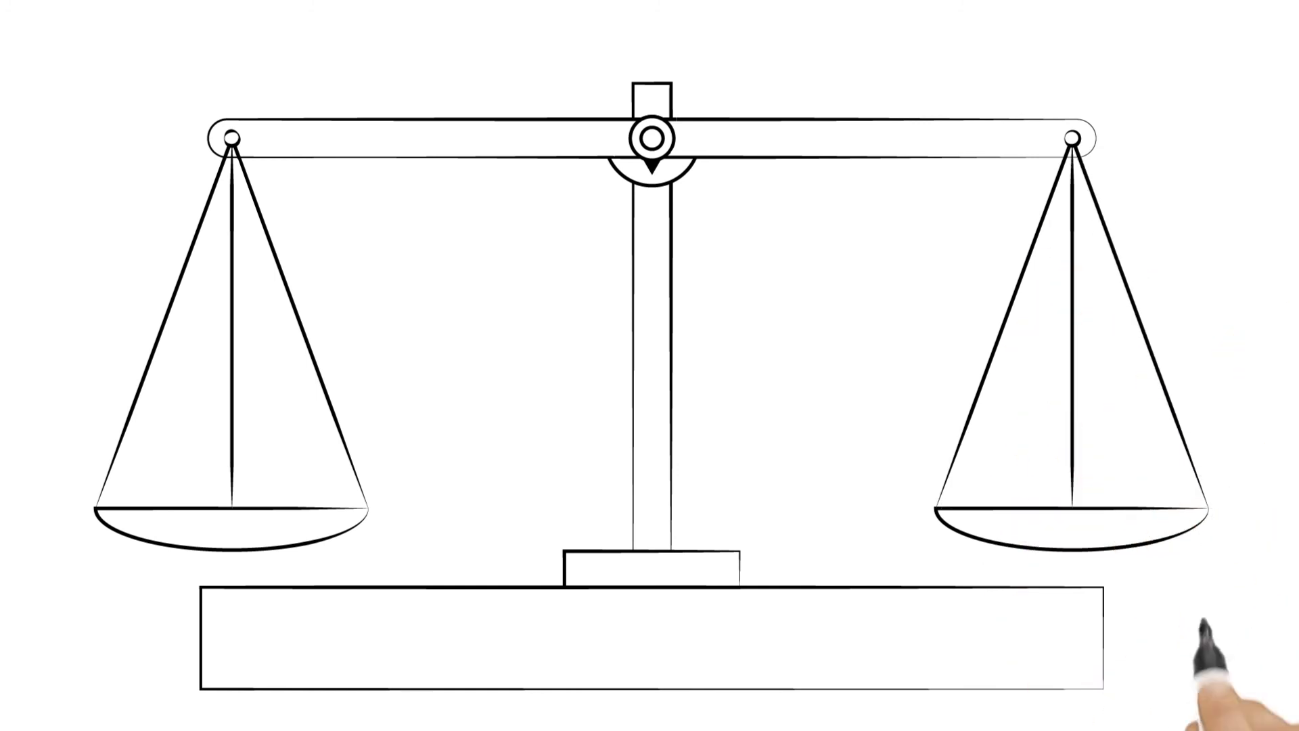
{"action": "type", "text": "DECISION"}
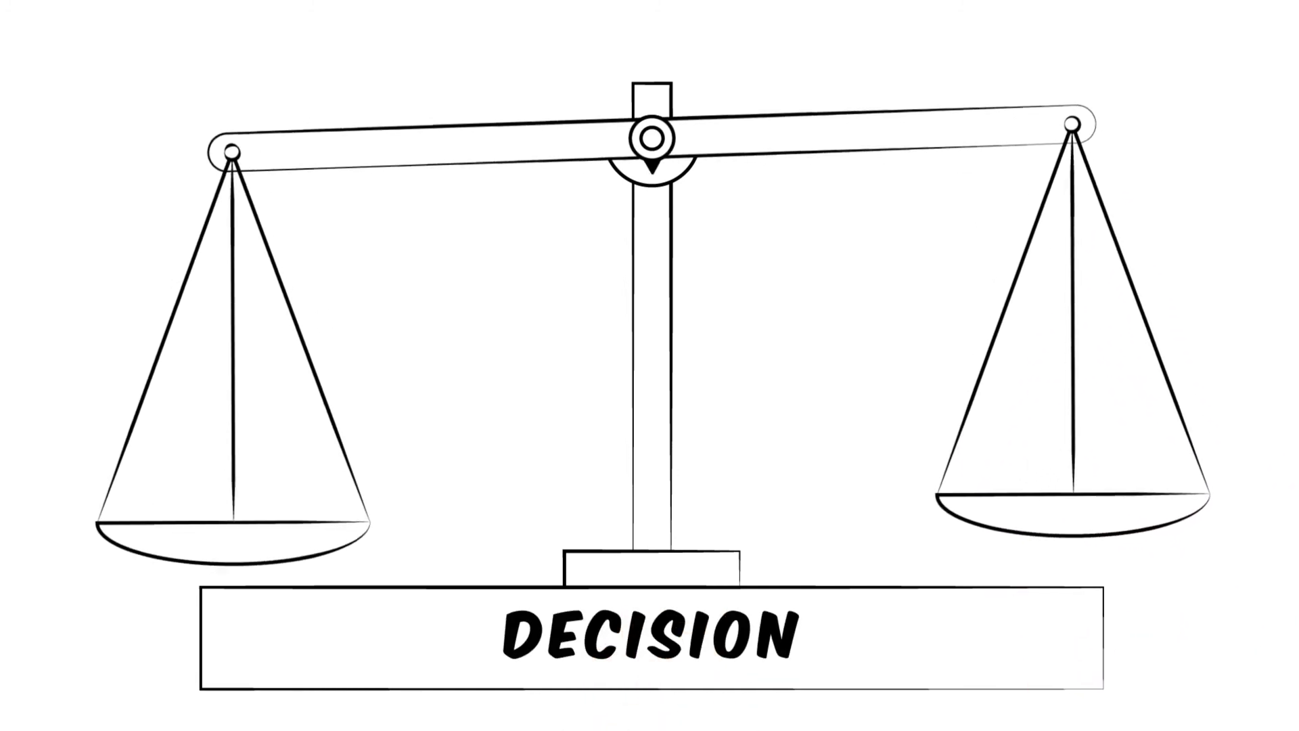